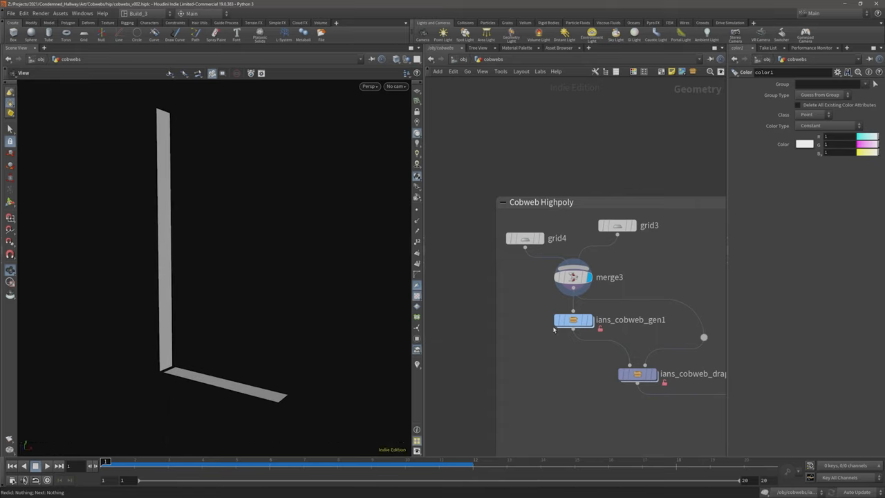
# Display the ians_cobweb_gen1 web spanning the grids, then the ians_cobweb_drape result
pyautogui.click(572, 319)
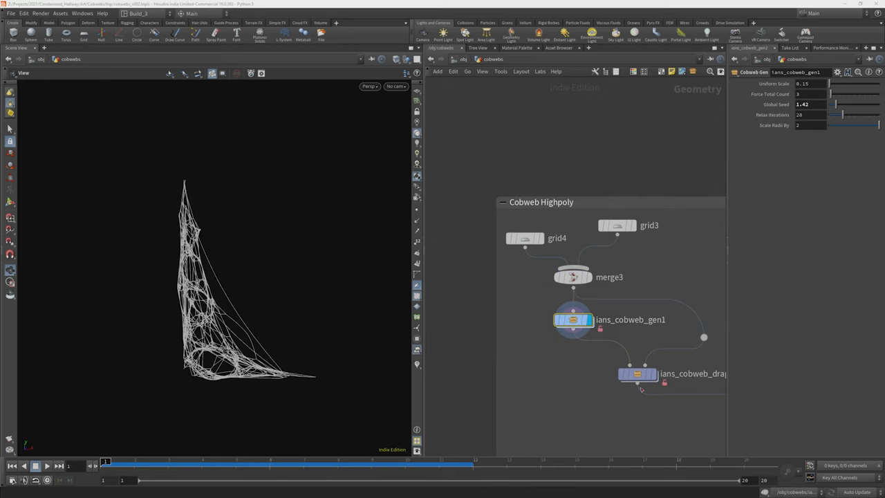
pyautogui.click(637, 374)
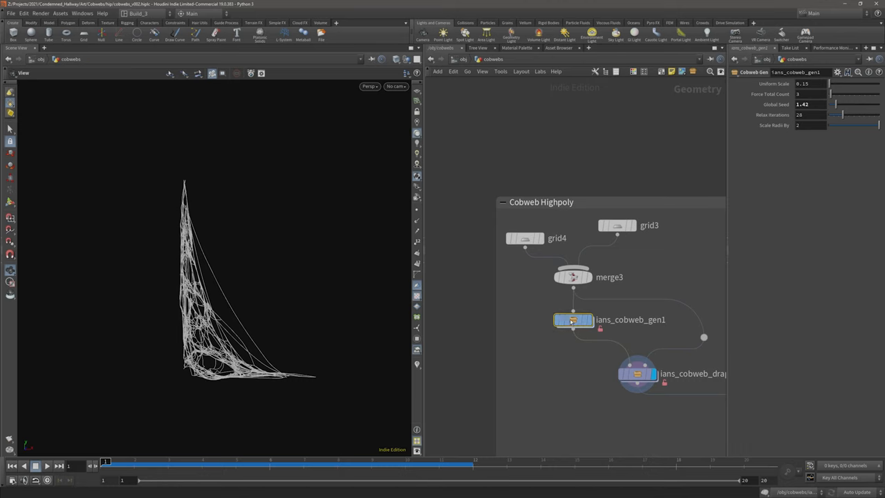
# Inside ians_cobweb_gen1, inspect scatter1 and connectadjacentpieces1, then display the connected base web
pyautogui.doubleClick(572, 320)
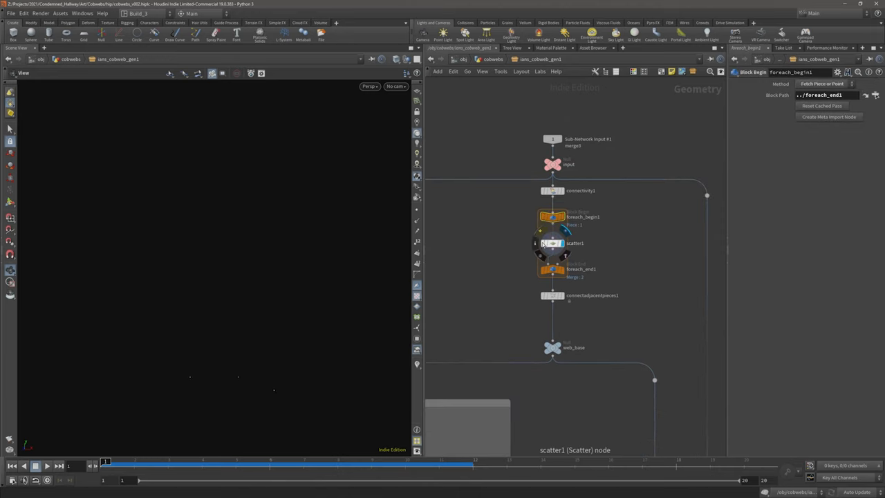
pyautogui.click(552, 242)
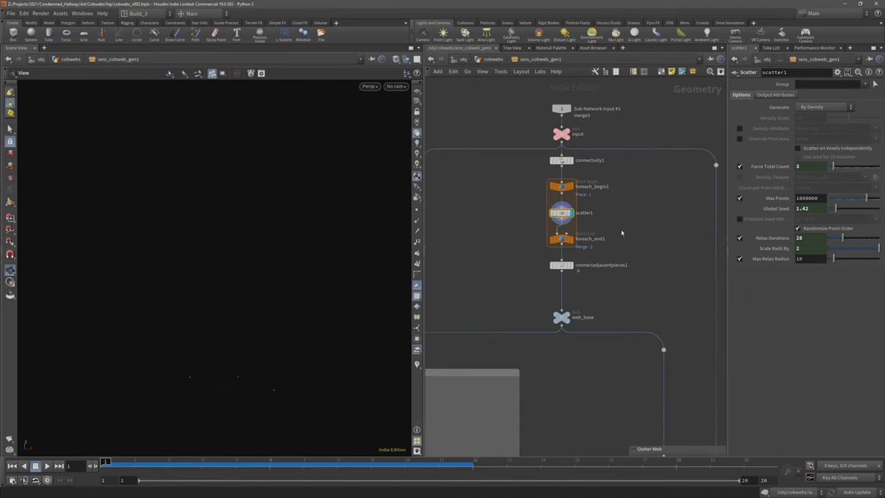
pyautogui.moveTo(546, 238)
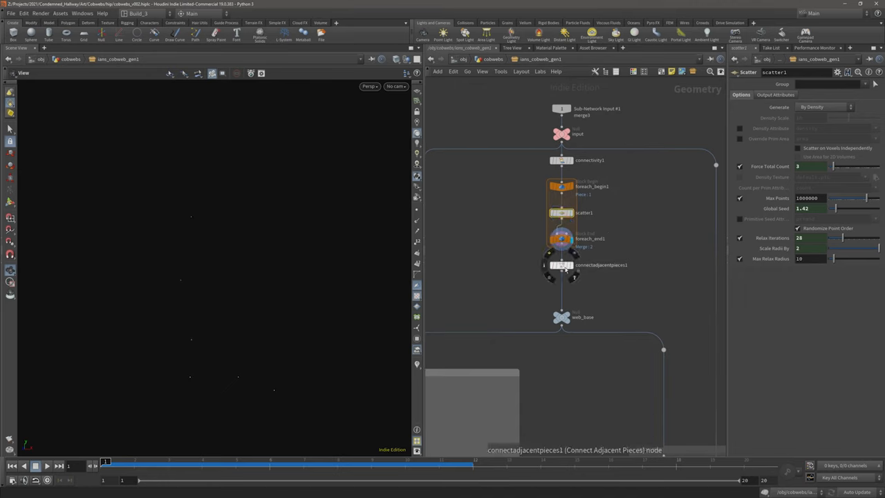
pyautogui.click(561, 265)
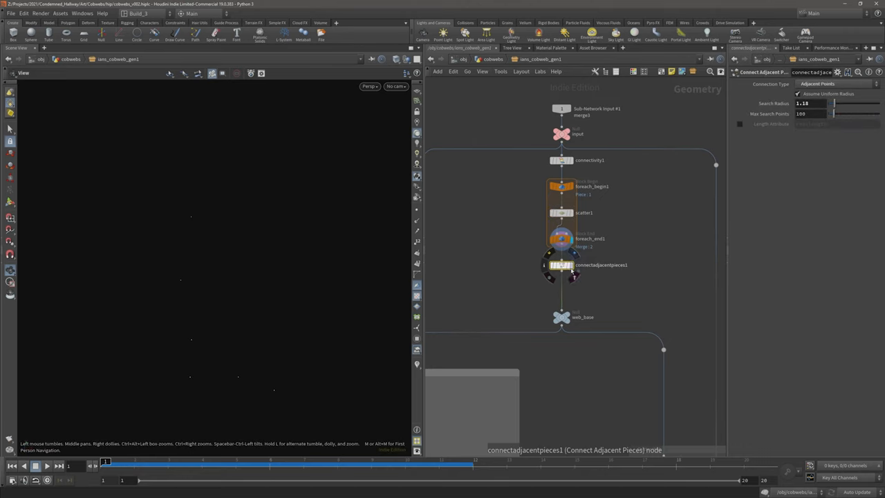
pyautogui.click(575, 265)
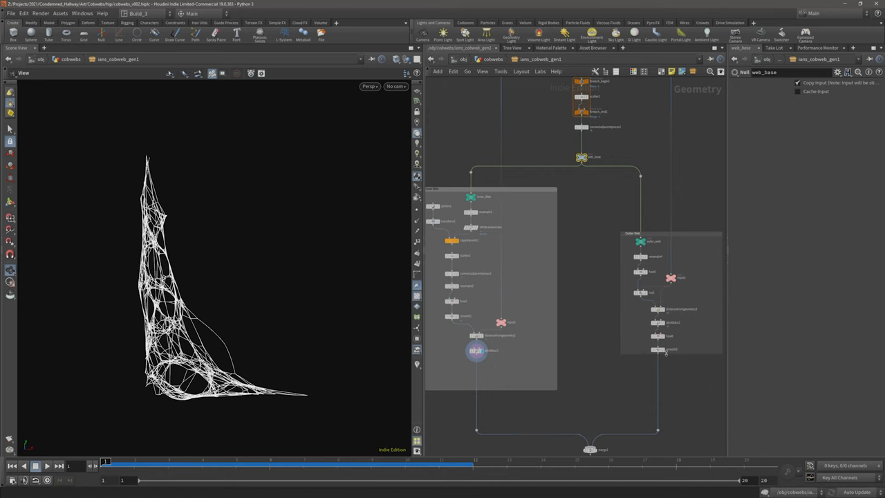
# Inspect Inner_Web, resample1 and attribrandomize1 pscale, display copytopoints1 spheres, and toggle the randomization
pyautogui.click(657, 349)
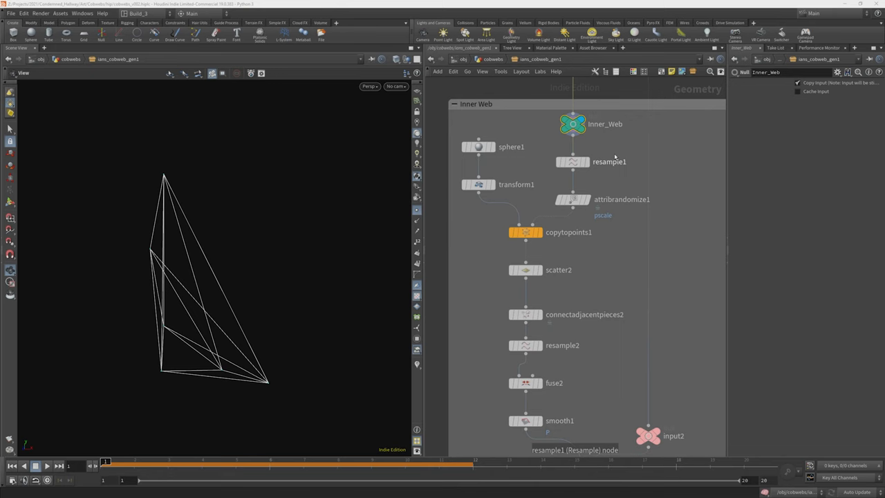
pyautogui.click(573, 161)
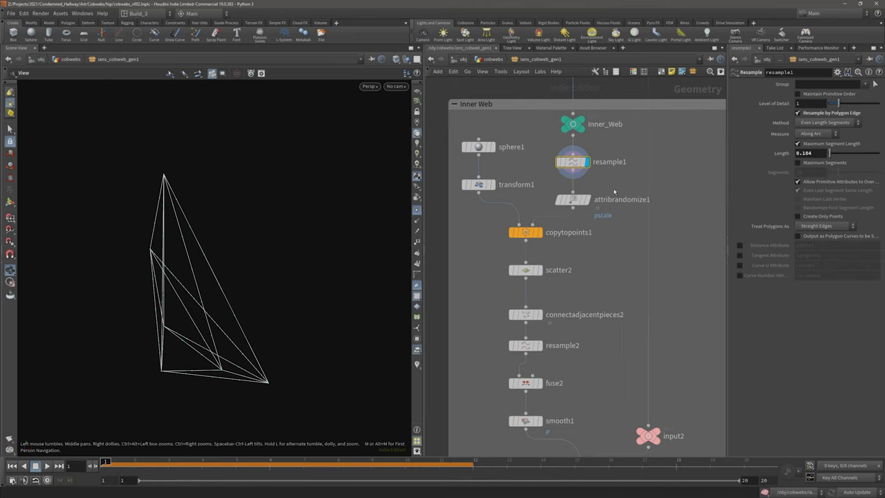
pyautogui.click(574, 199)
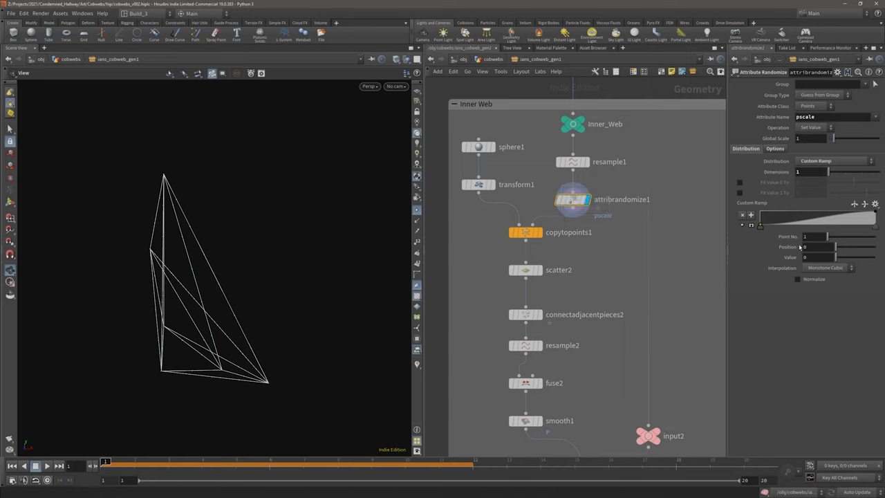
pyautogui.click(479, 185)
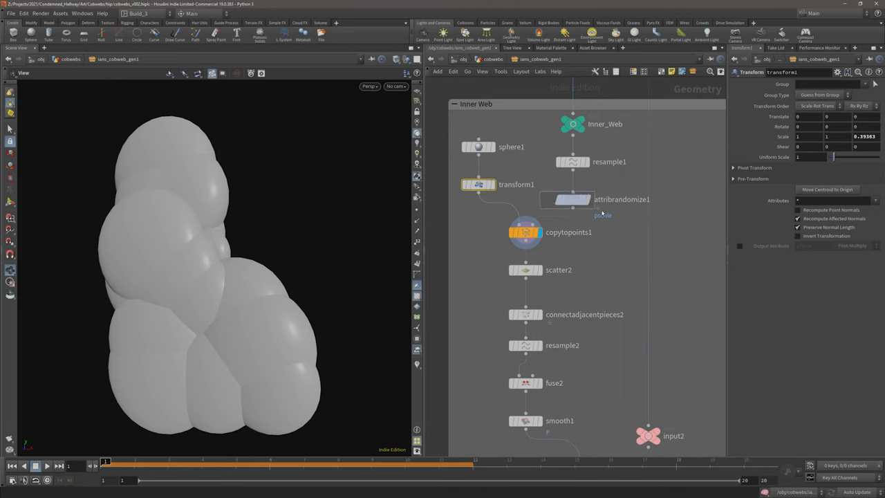
pyautogui.click(568, 199)
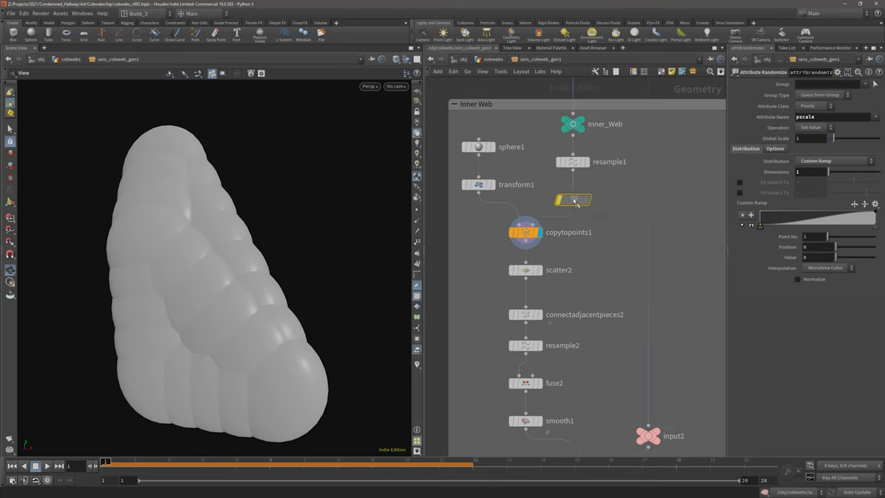
# Display scatter2, connectadjacentpieces2, resample2, fuse2 and smooth1 in turn, checking their parameters
pyautogui.click(525, 270)
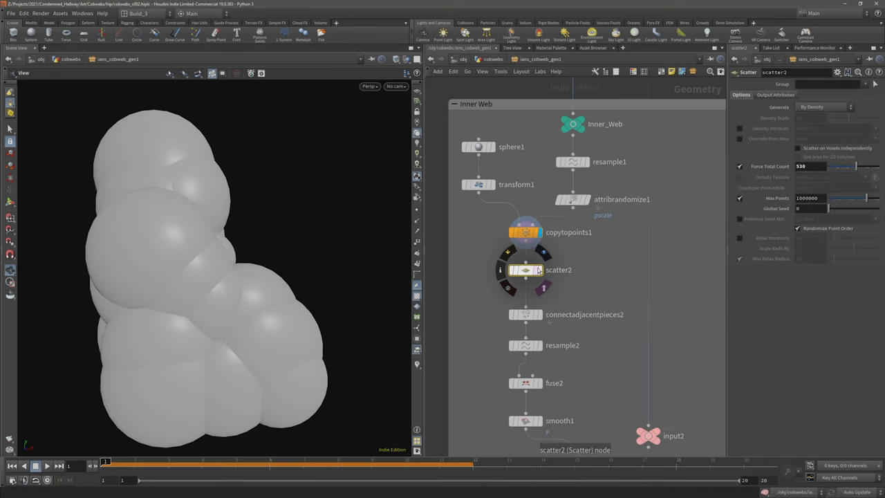
pyautogui.click(524, 269)
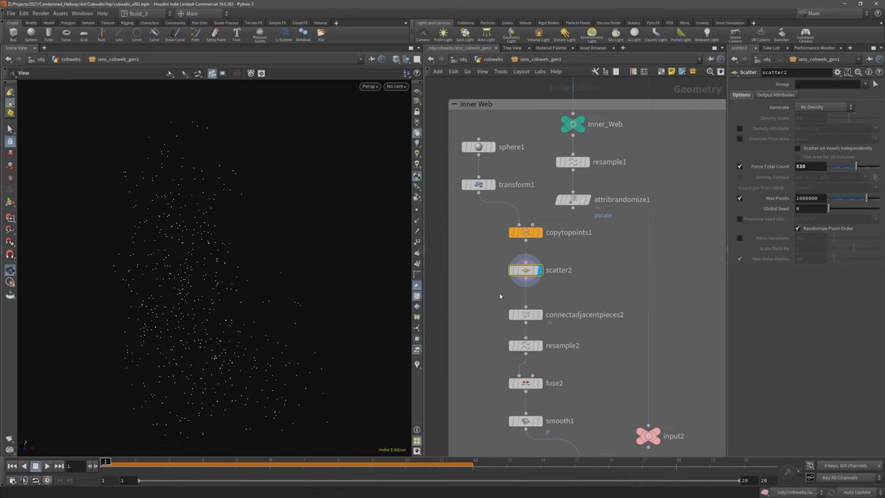
pyautogui.click(524, 314)
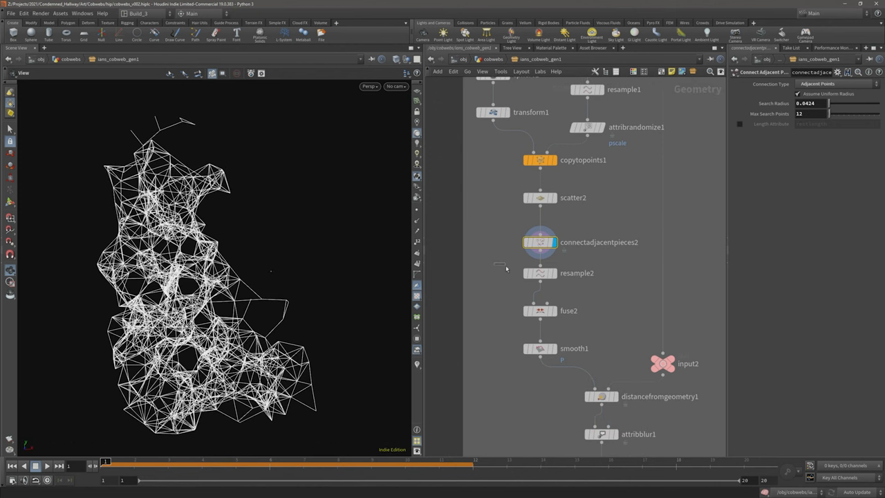
pyautogui.click(539, 272)
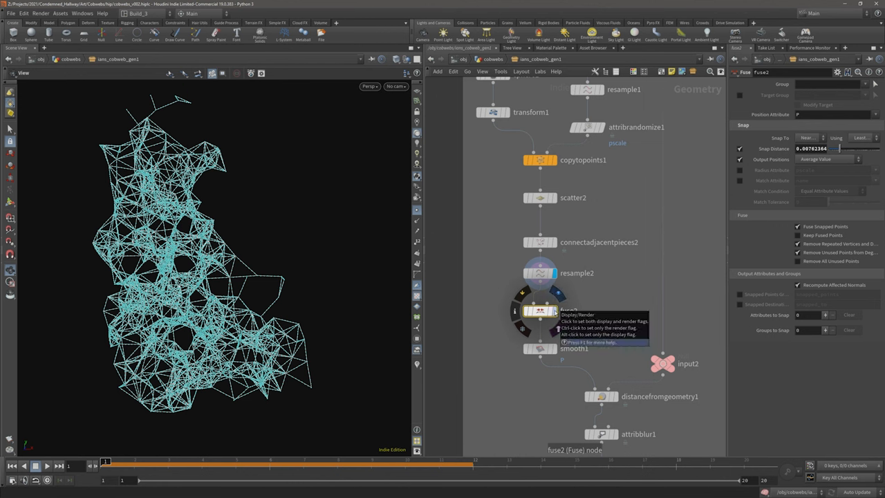
pyautogui.click(529, 310)
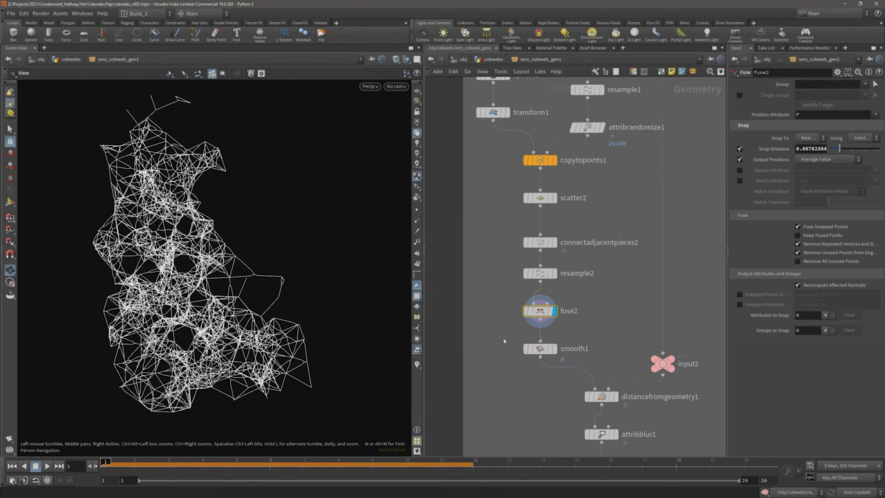
pyautogui.click(540, 348)
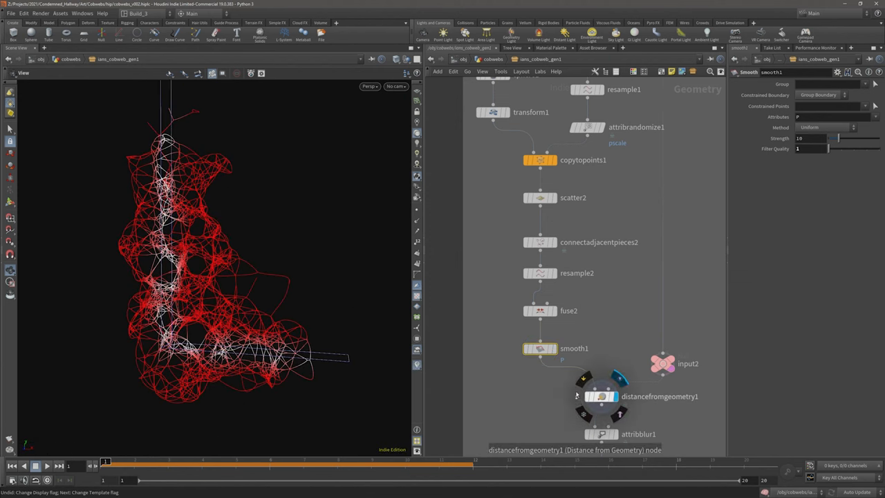
# Inspect the distancefromgeometry1 mask and attribblur1 blur settings, then scroll toward the Outter Web box
pyautogui.click(601, 396)
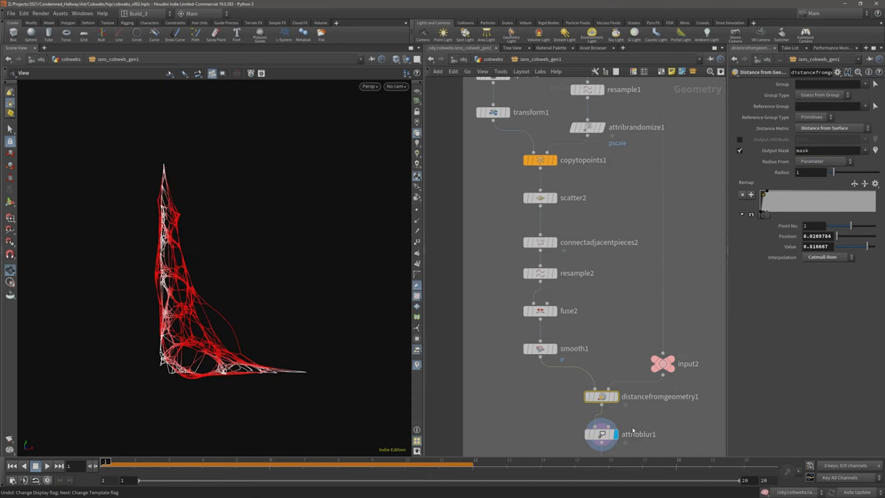
pyautogui.click(602, 433)
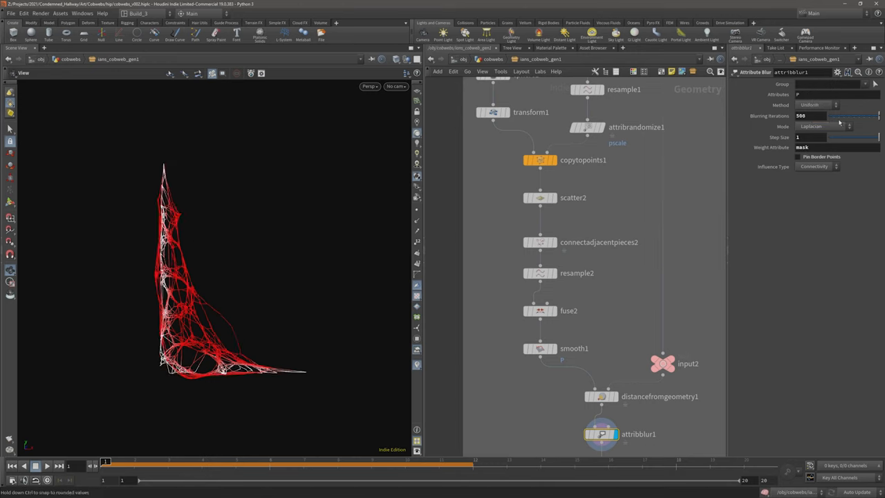
pyautogui.scroll(-3)
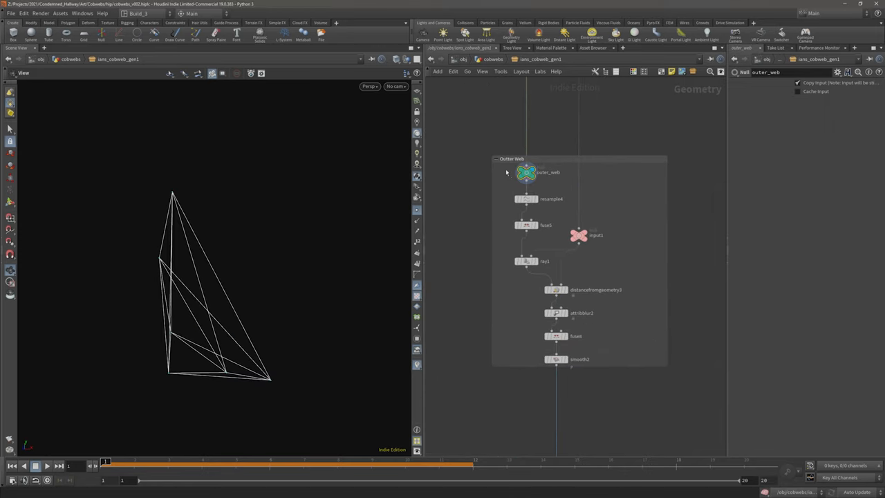
# Display resample4's finely spaced outer web lines and view the fuse5 parameters
pyautogui.click(525, 199)
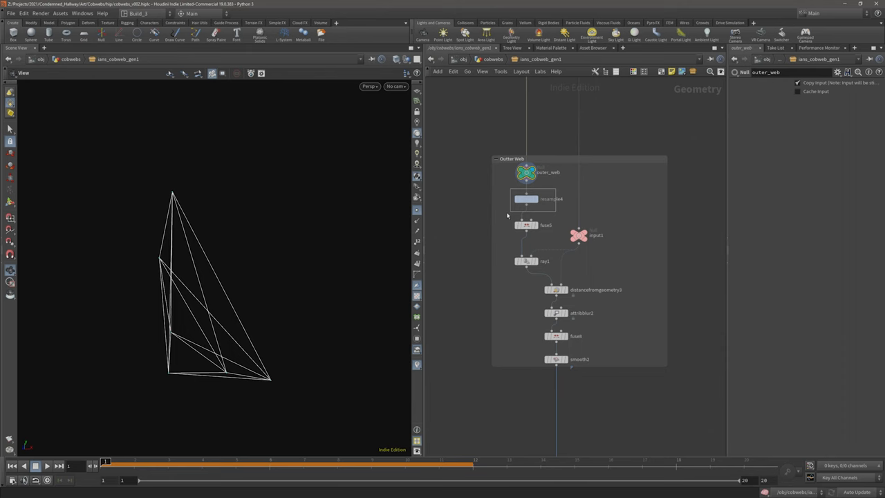
pyautogui.click(525, 199)
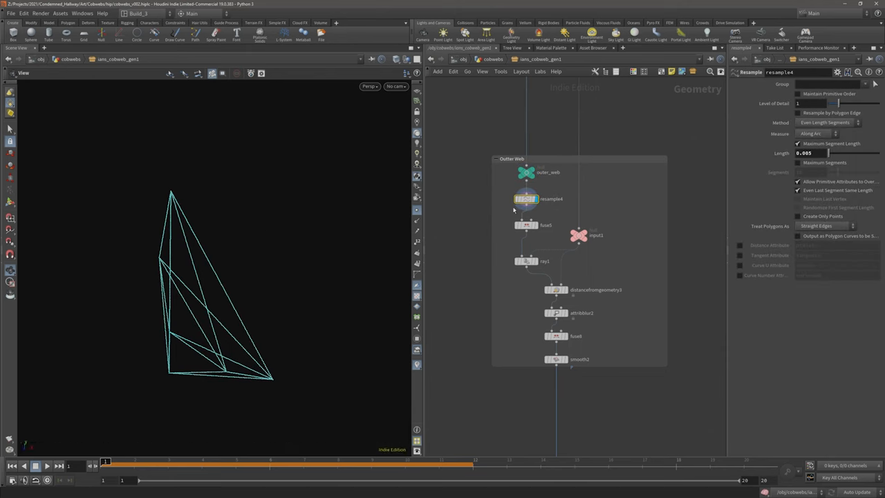
pyautogui.click(525, 224)
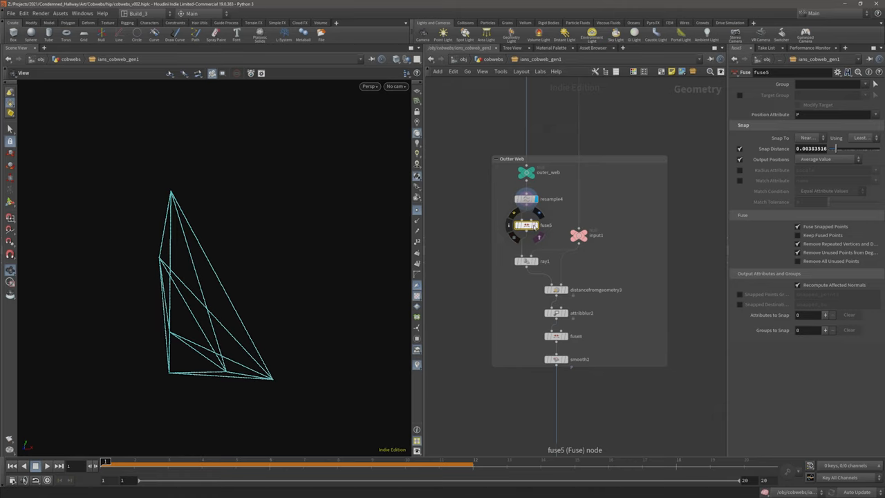
pyautogui.moveTo(208, 253)
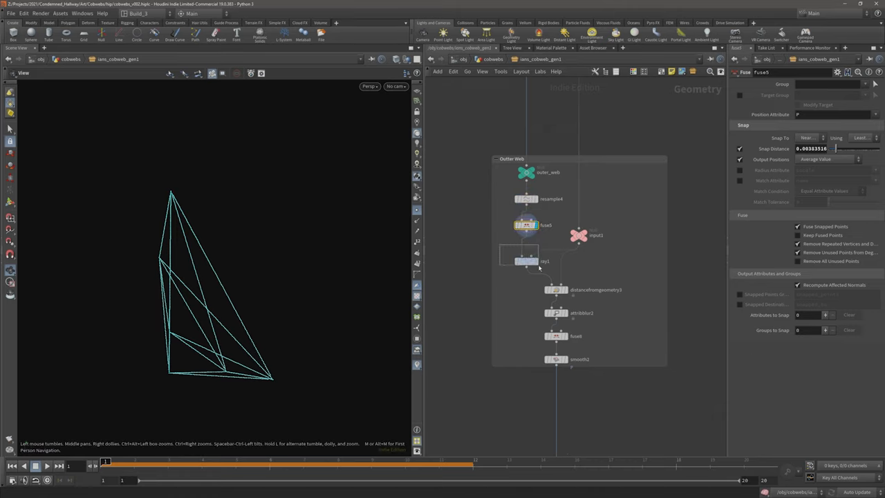
# Display the ray1 projected outer web and lower its Scale from 0.4 to about 0.2
pyautogui.click(525, 261)
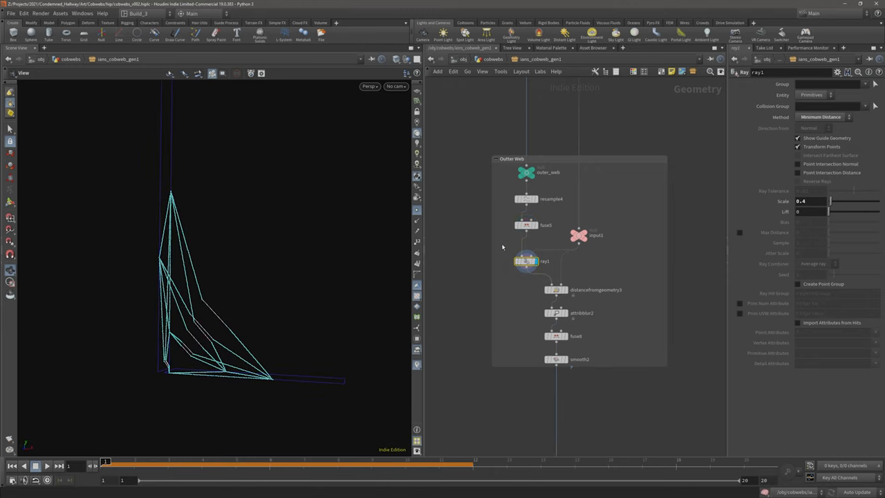
pyautogui.moveTo(573, 241)
pyautogui.write('0.29')
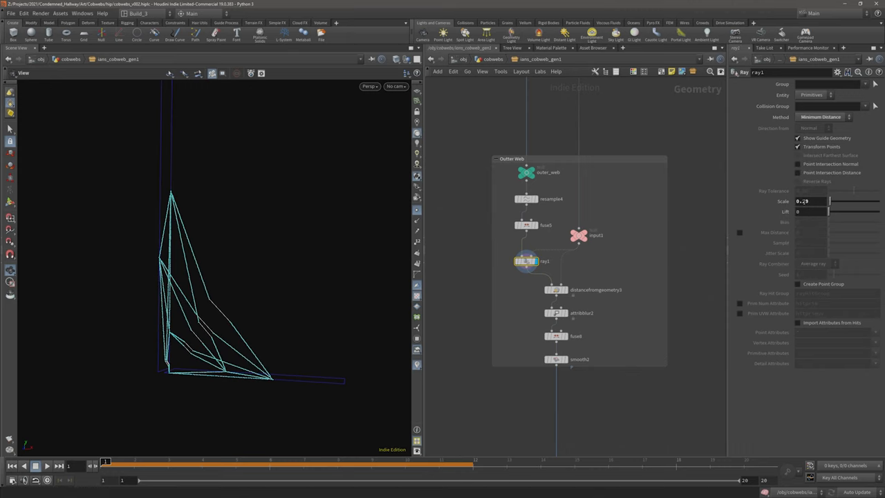
pyautogui.click(556, 290)
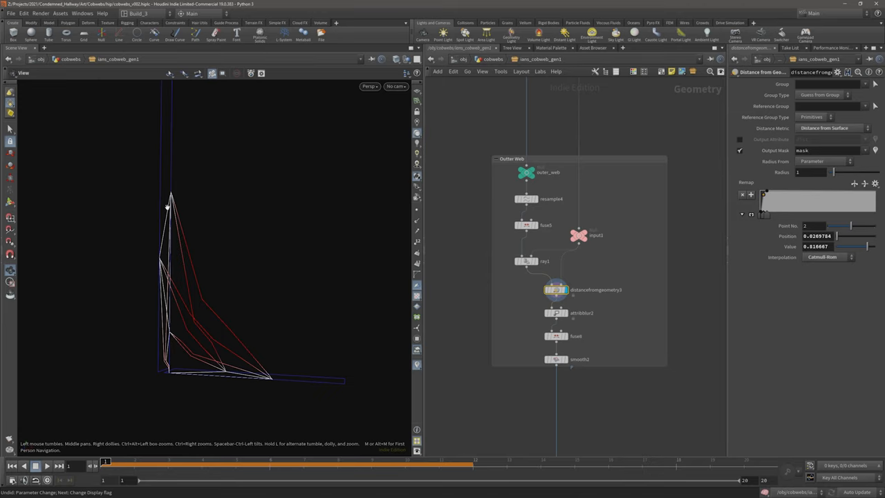
pyautogui.moveTo(202, 287)
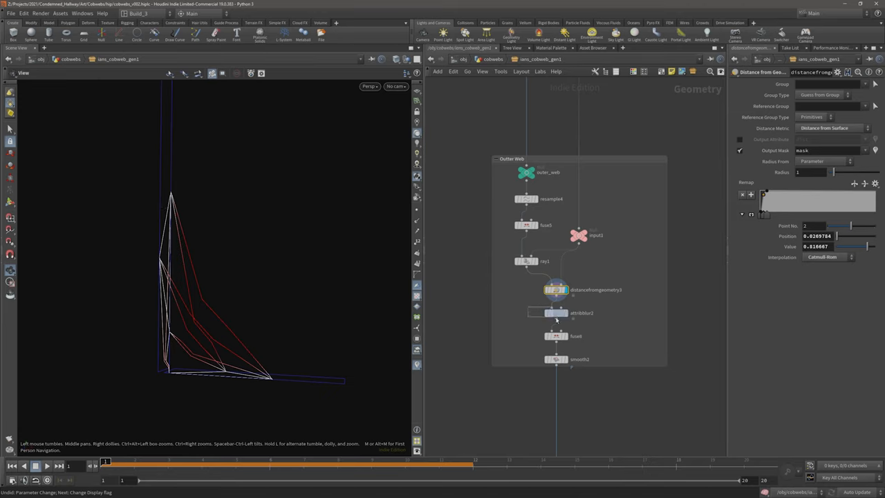
# Display the outer web at distancefromgeometry3, attribblur2, and finally fuse8
pyautogui.click(556, 313)
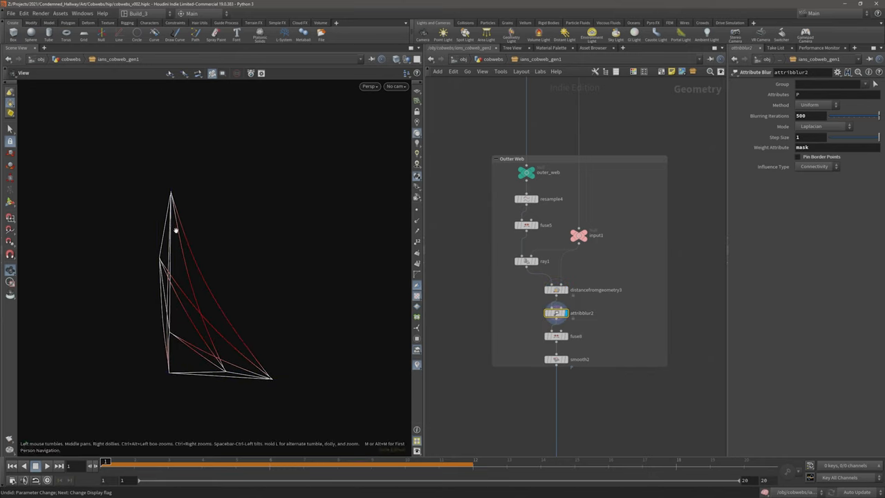
pyautogui.click(557, 335)
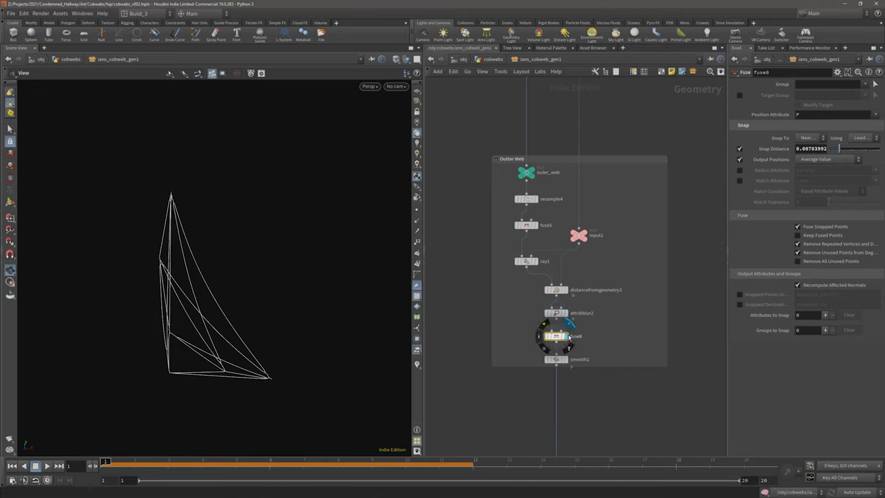
pyautogui.click(556, 359)
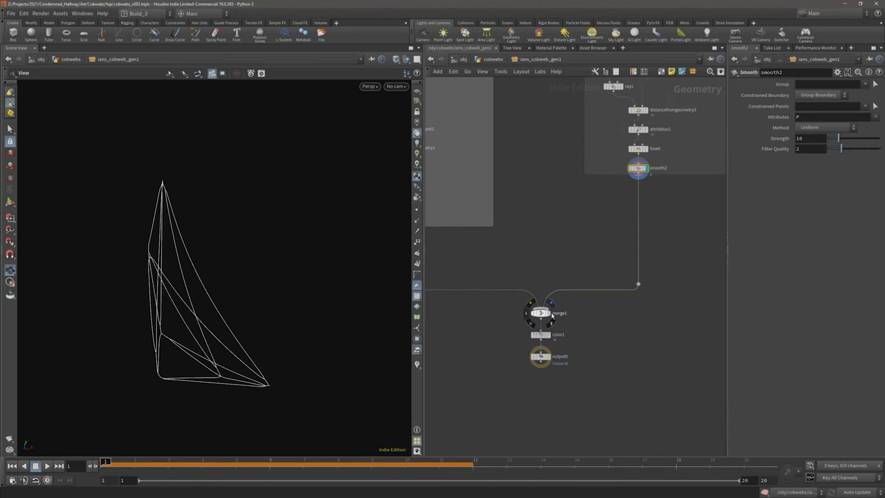
# Inspect the smooth2 outer web output feeding merge1
pyautogui.click(541, 356)
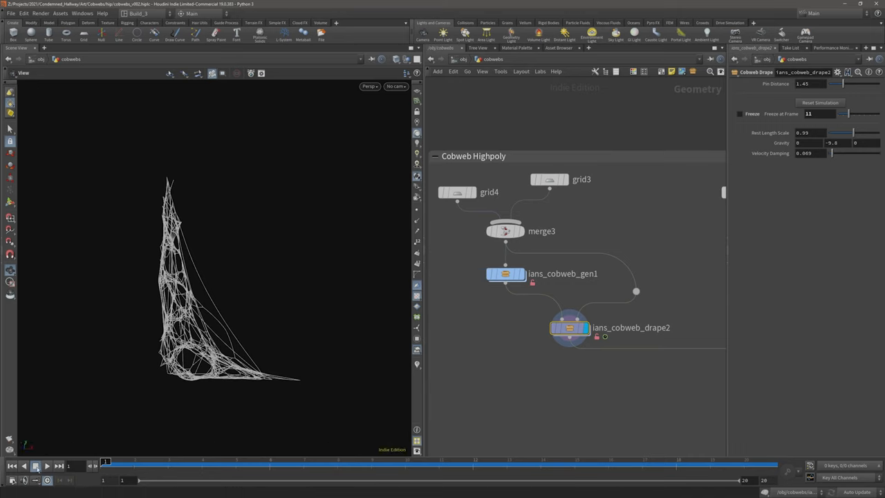
# Play to frame 20, enable Freeze on ians_cobweb_drape2, and dive into its network
pyautogui.click(35, 465)
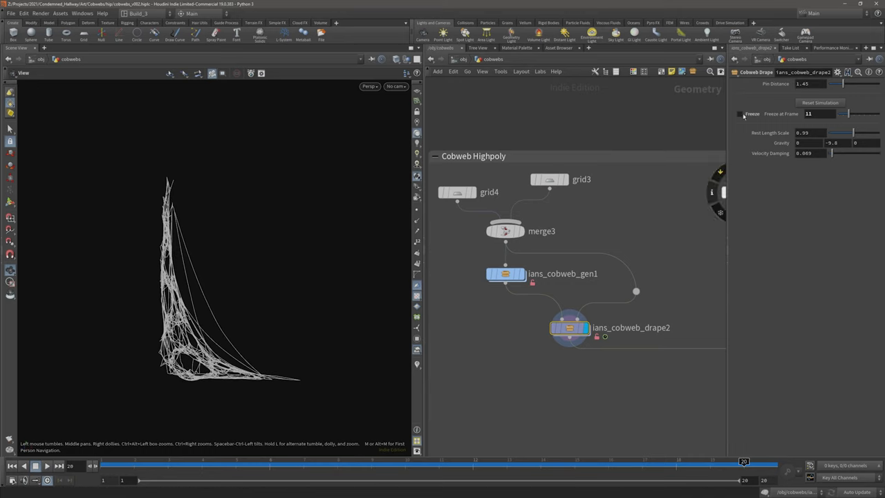
pyautogui.click(742, 113)
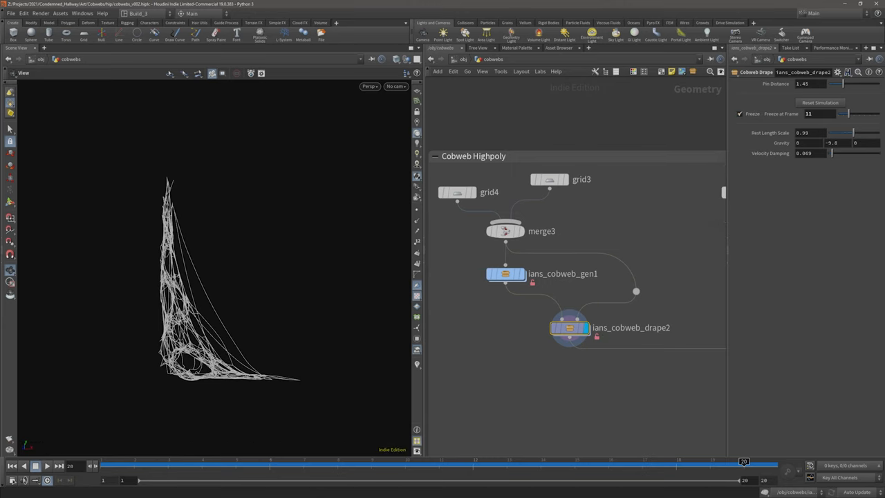
pyautogui.doubleClick(569, 327)
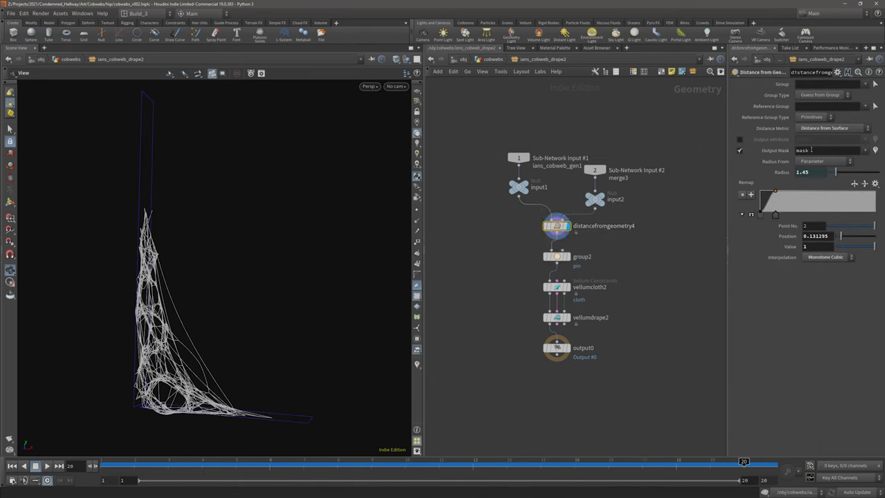
pyautogui.click(826, 150)
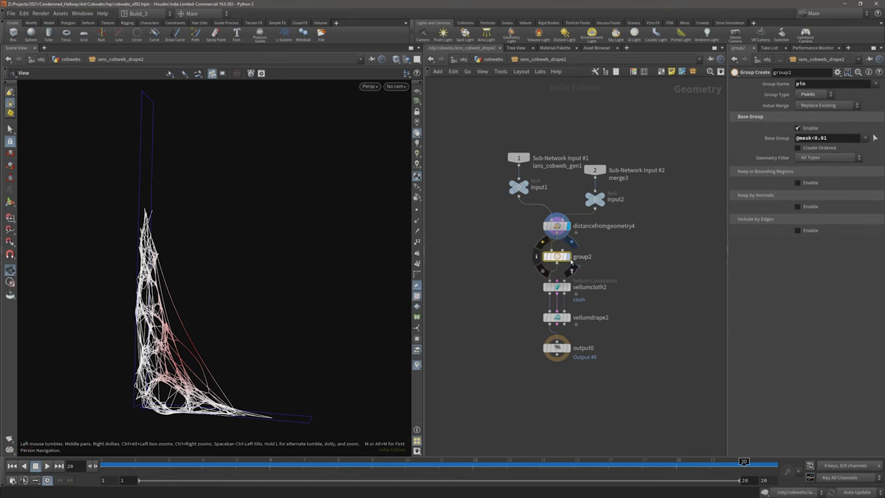
pyautogui.click(581, 256)
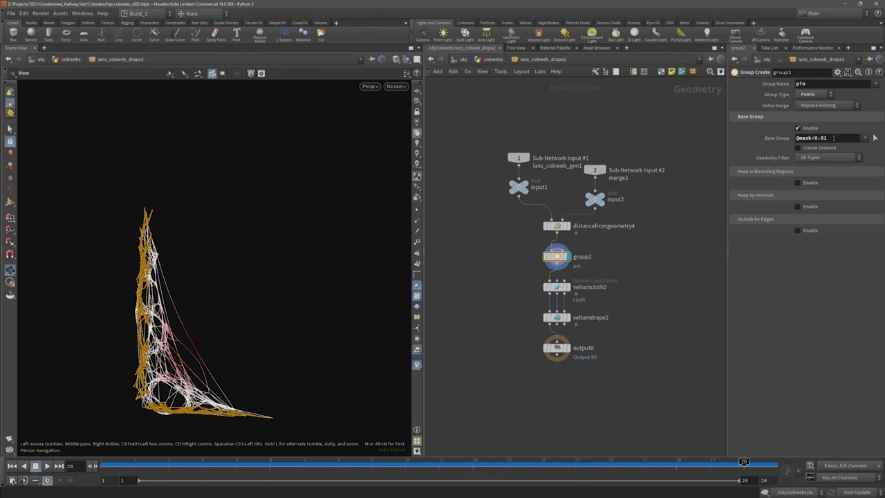
pyautogui.click(557, 287)
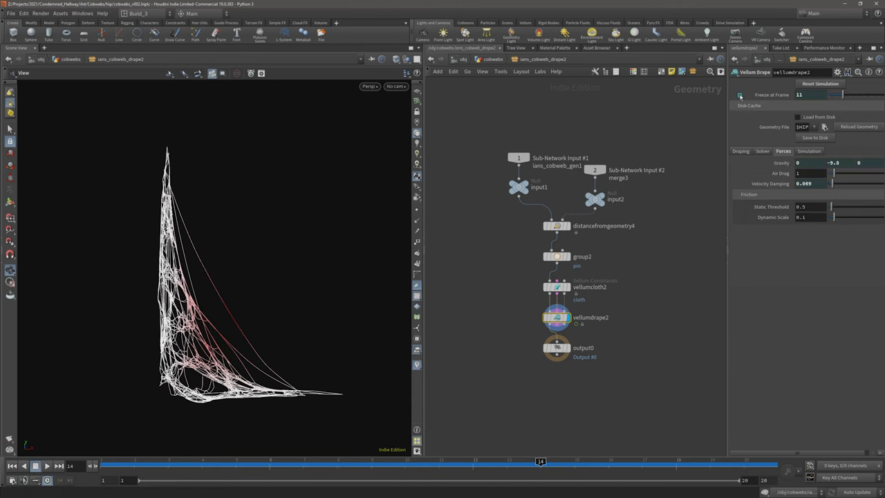
# Freeze vellumdrape2's output at frame 11
pyautogui.click(739, 95)
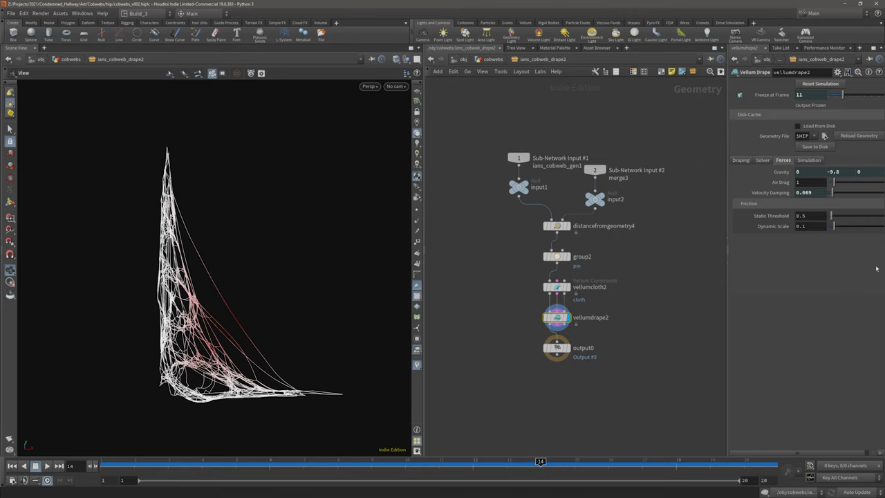
pyautogui.moveTo(657, 314)
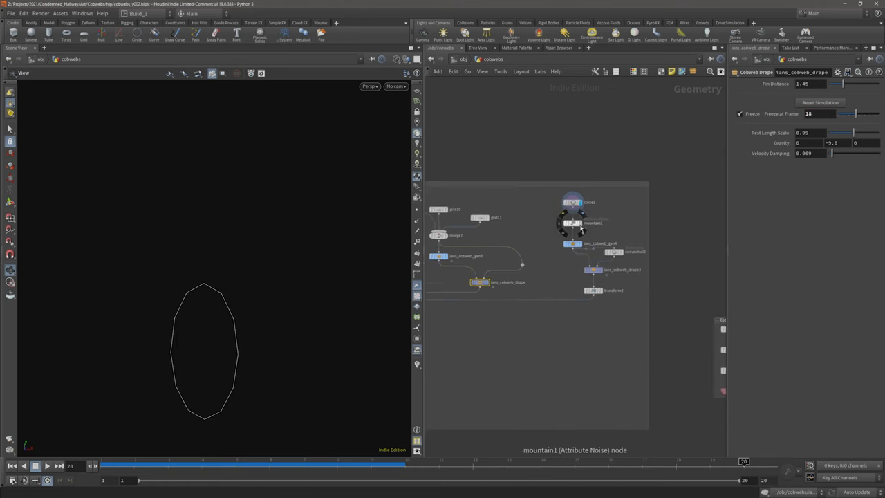
# Display circle1, then ians_cobweb_gen4 to view the web around the noisy circle
pyautogui.click(572, 242)
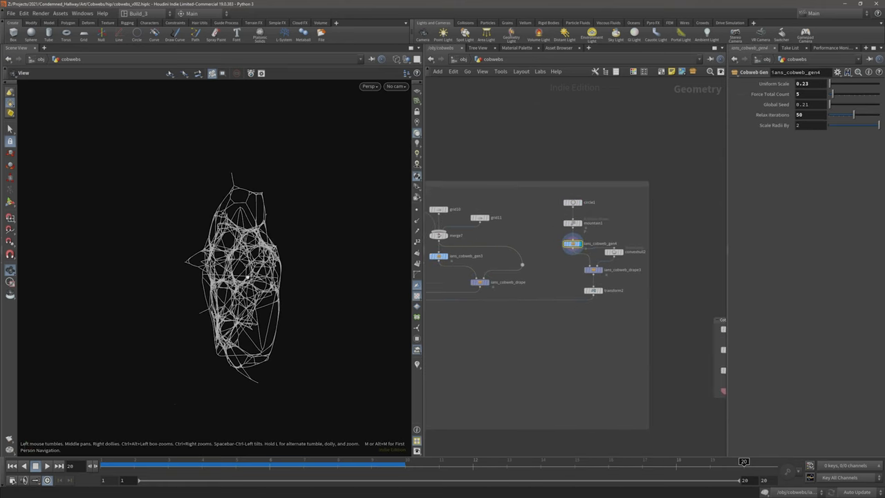
pyautogui.click(592, 270)
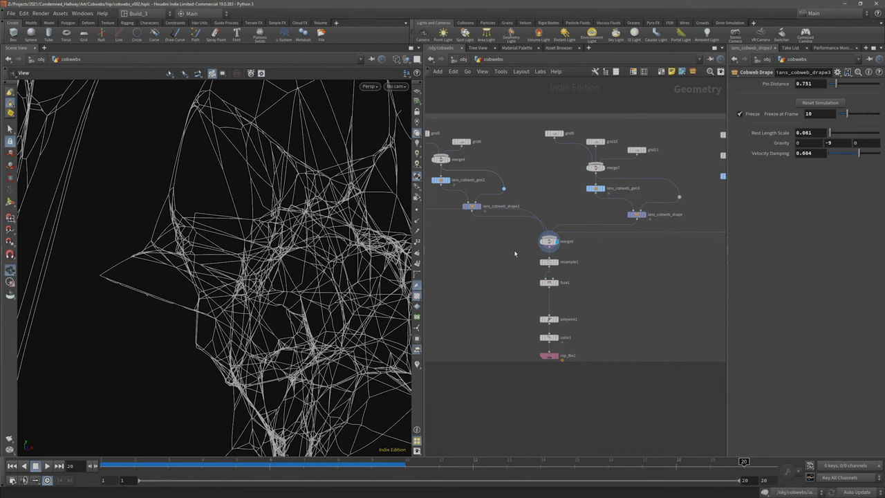
# Display resample1 and set polygons back to Interpolating Curves
pyautogui.click(548, 262)
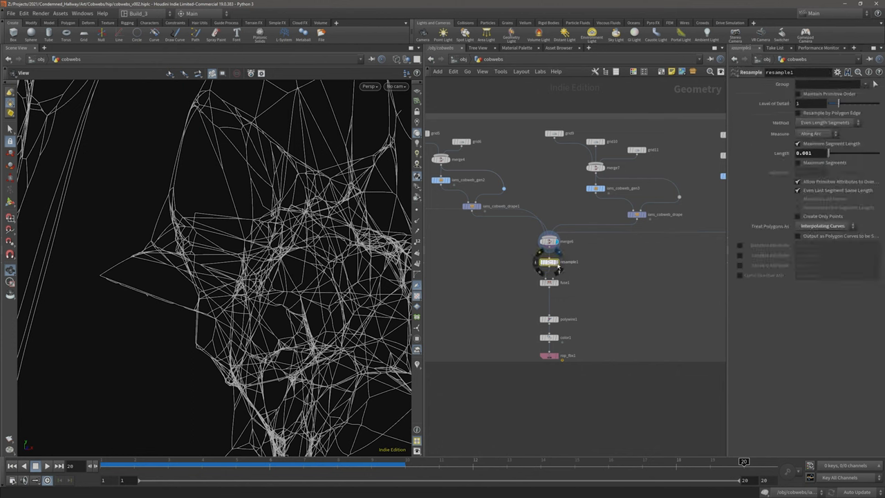
pyautogui.click(549, 261)
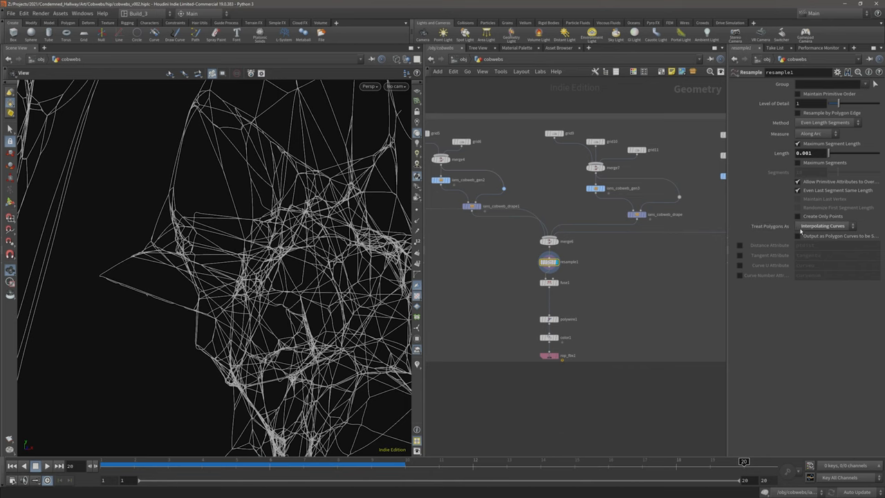
pyautogui.moveTo(838, 231)
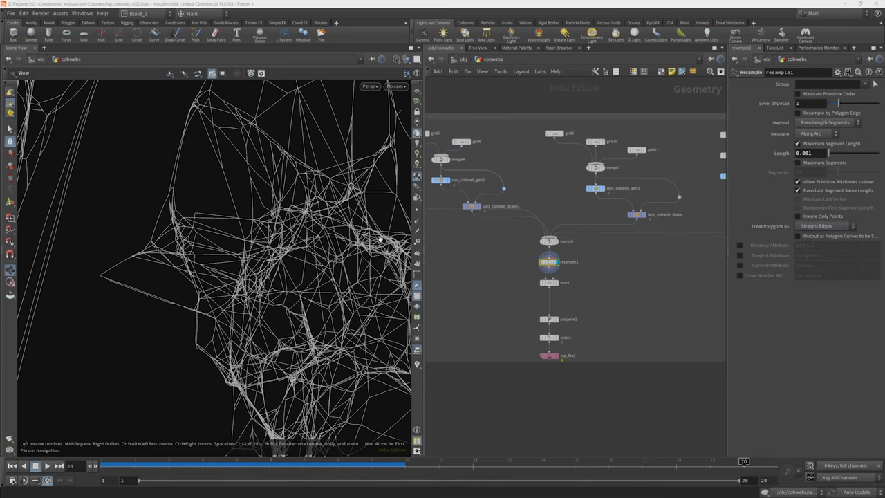
pyautogui.click(827, 225)
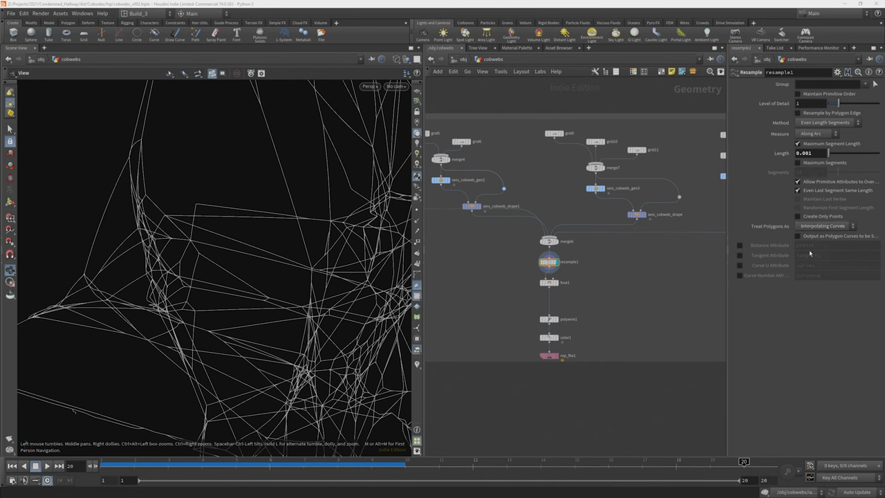
pyautogui.click(548, 282)
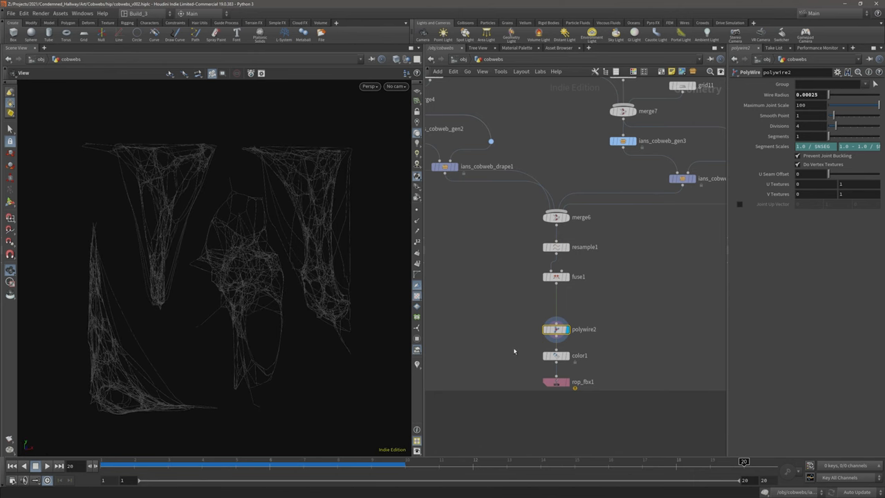
# Select rop_fbx1 to show its FBX output parameters
pyautogui.click(556, 381)
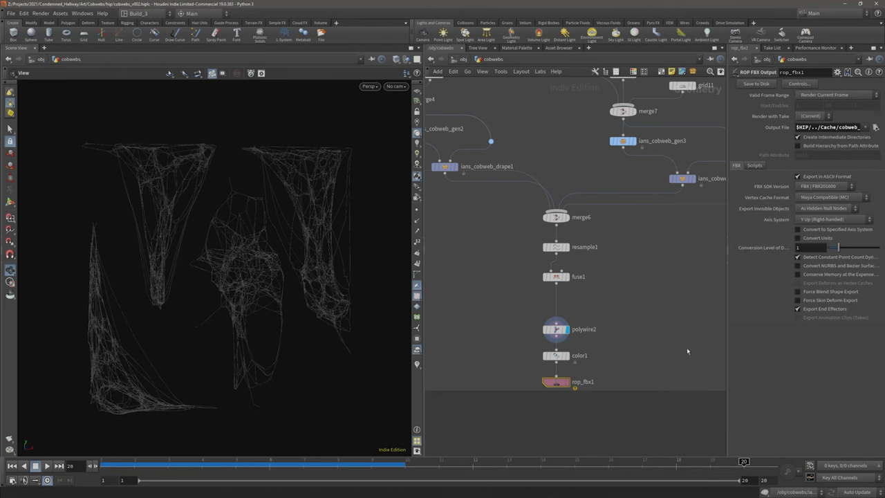